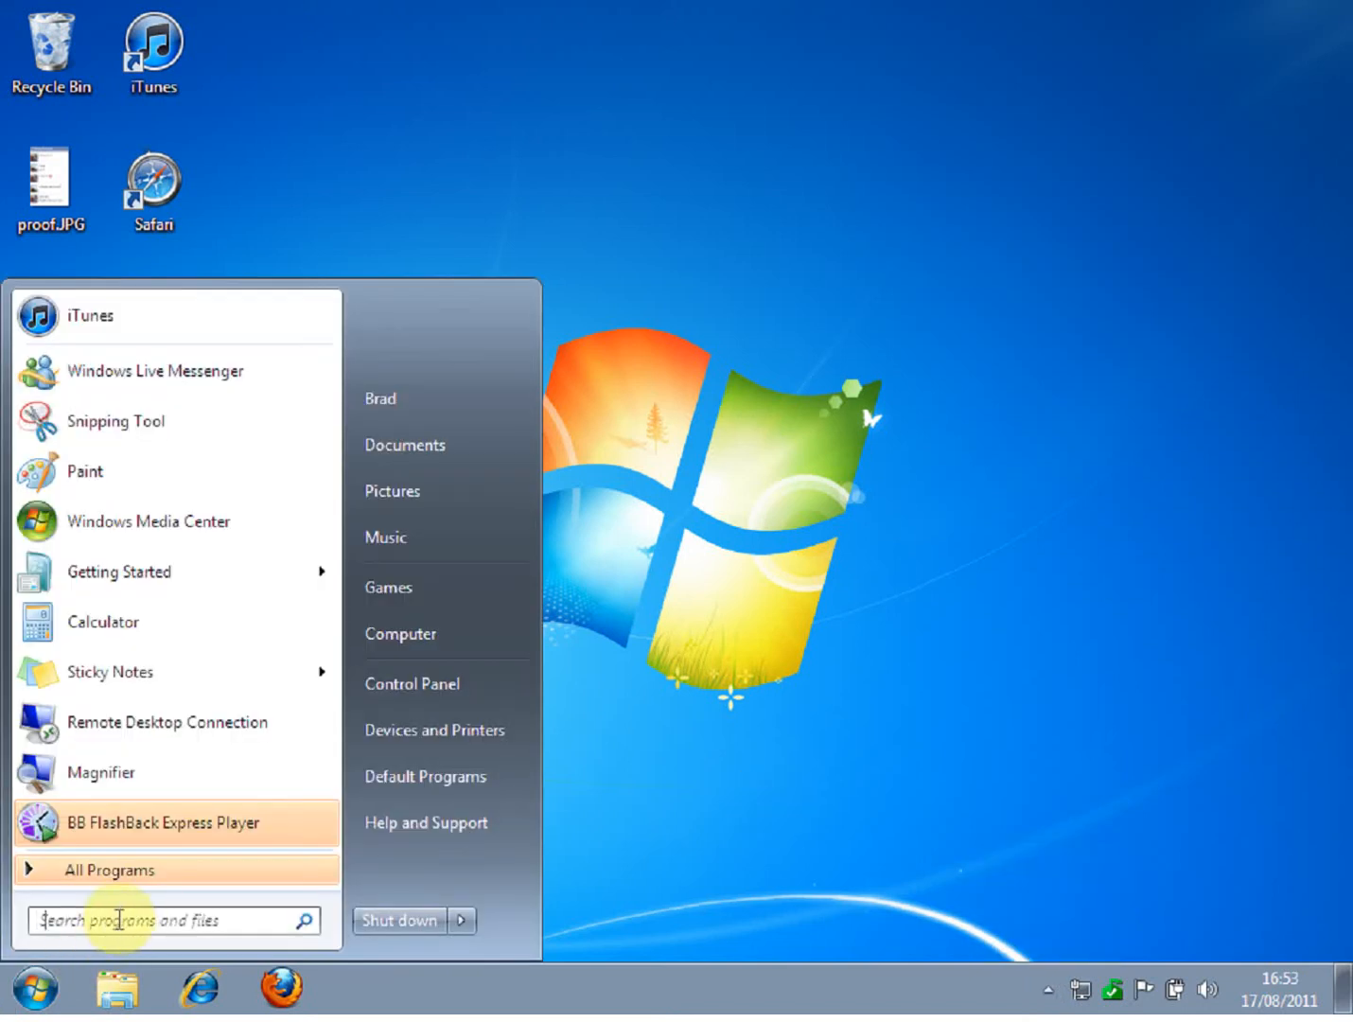
# Launch Notepad from the Start menu search to get a blank untitled document
pyautogui.write('notepas')
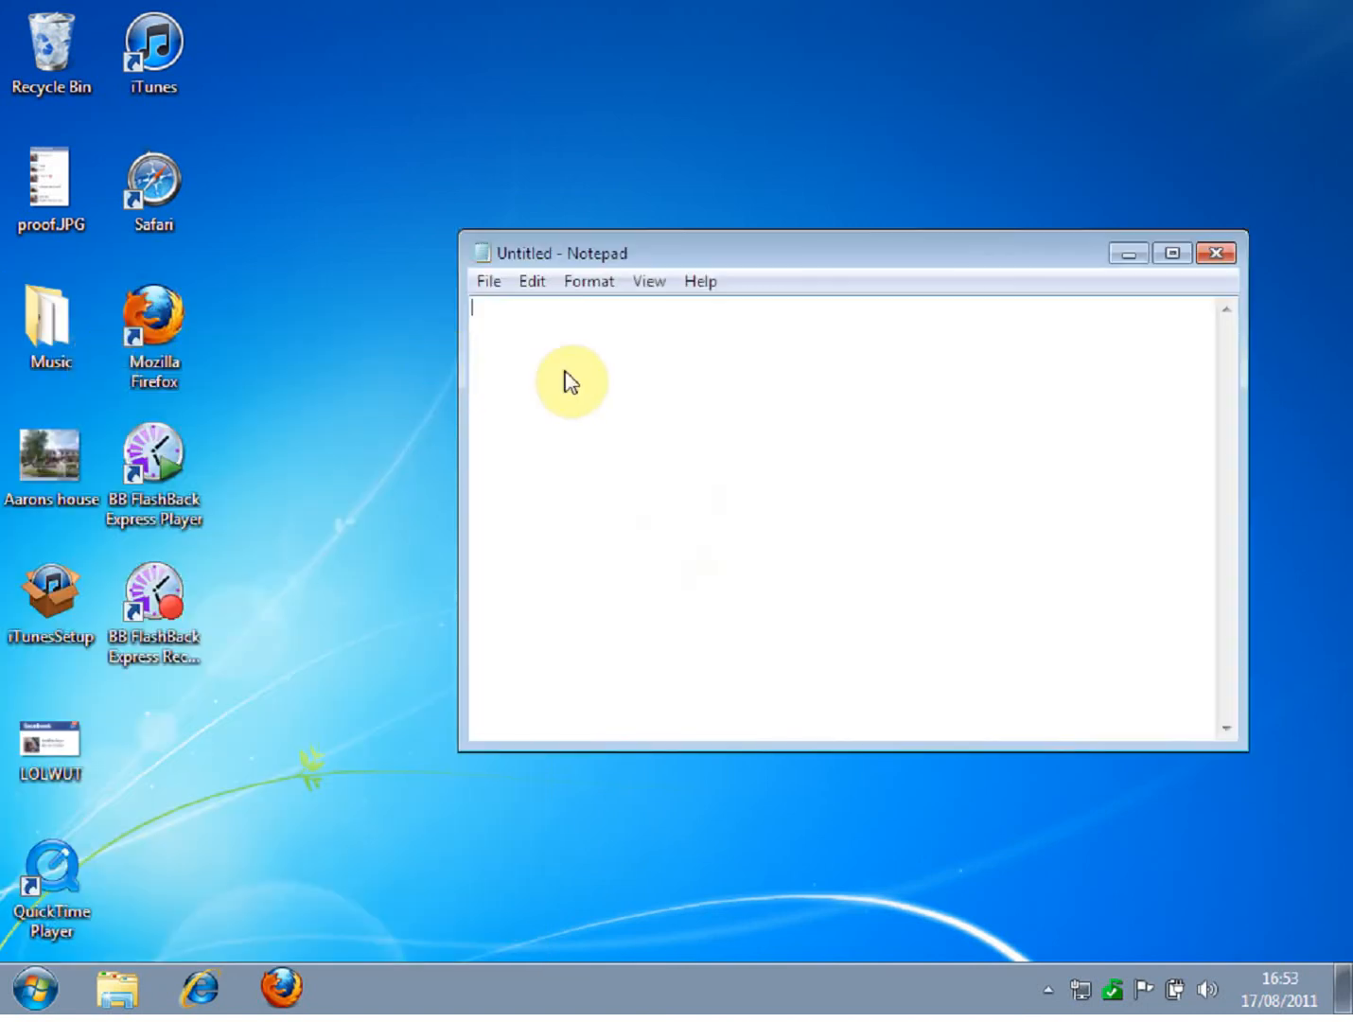
pyautogui.write('@echo')
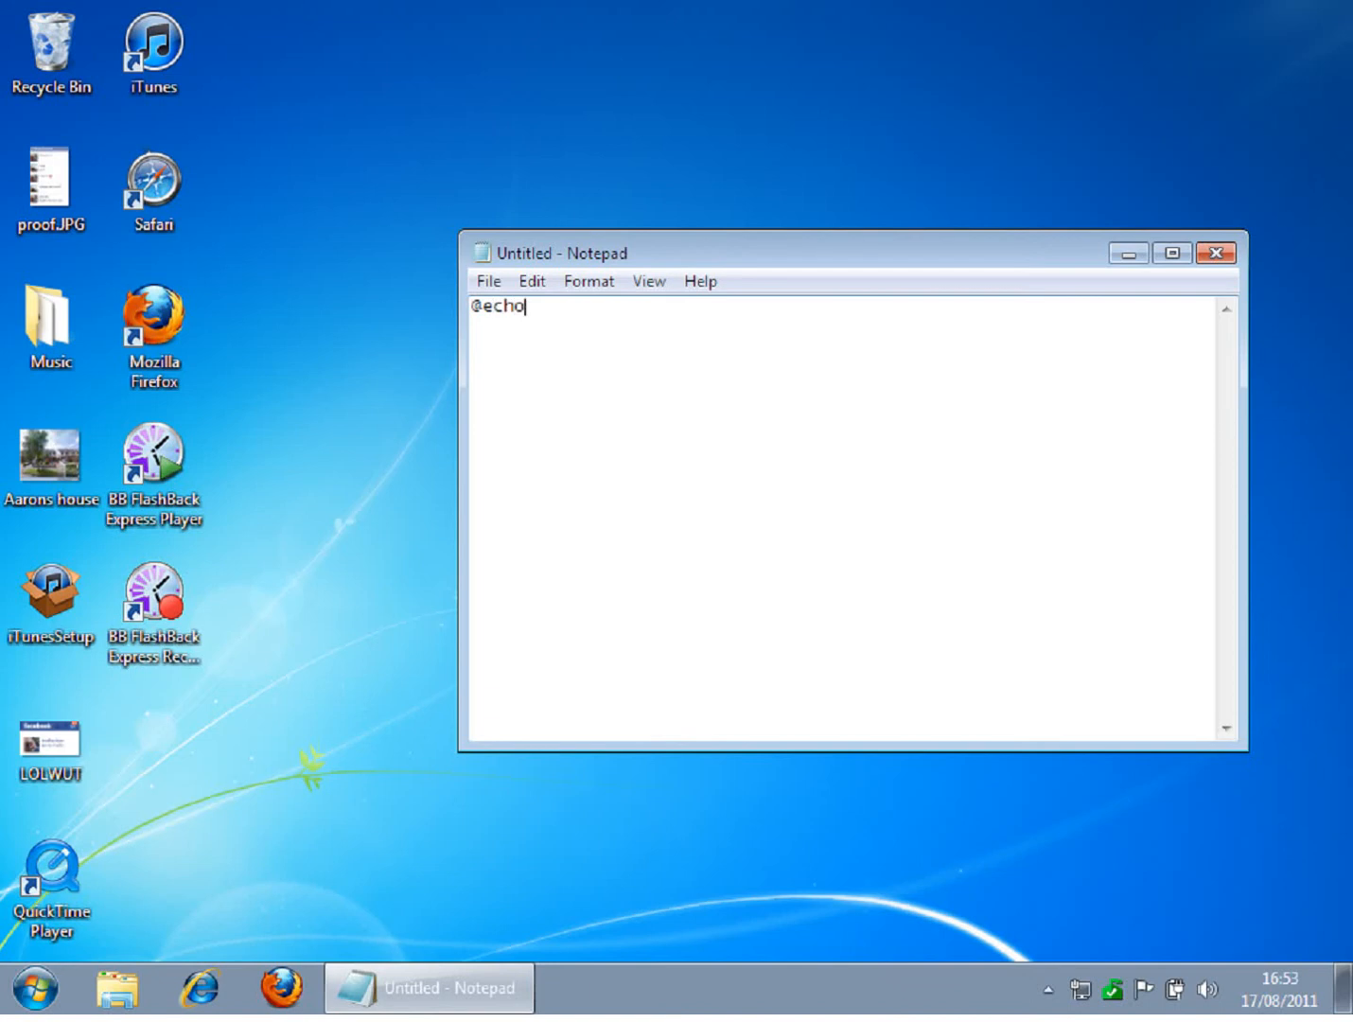
pyautogui.write('off')
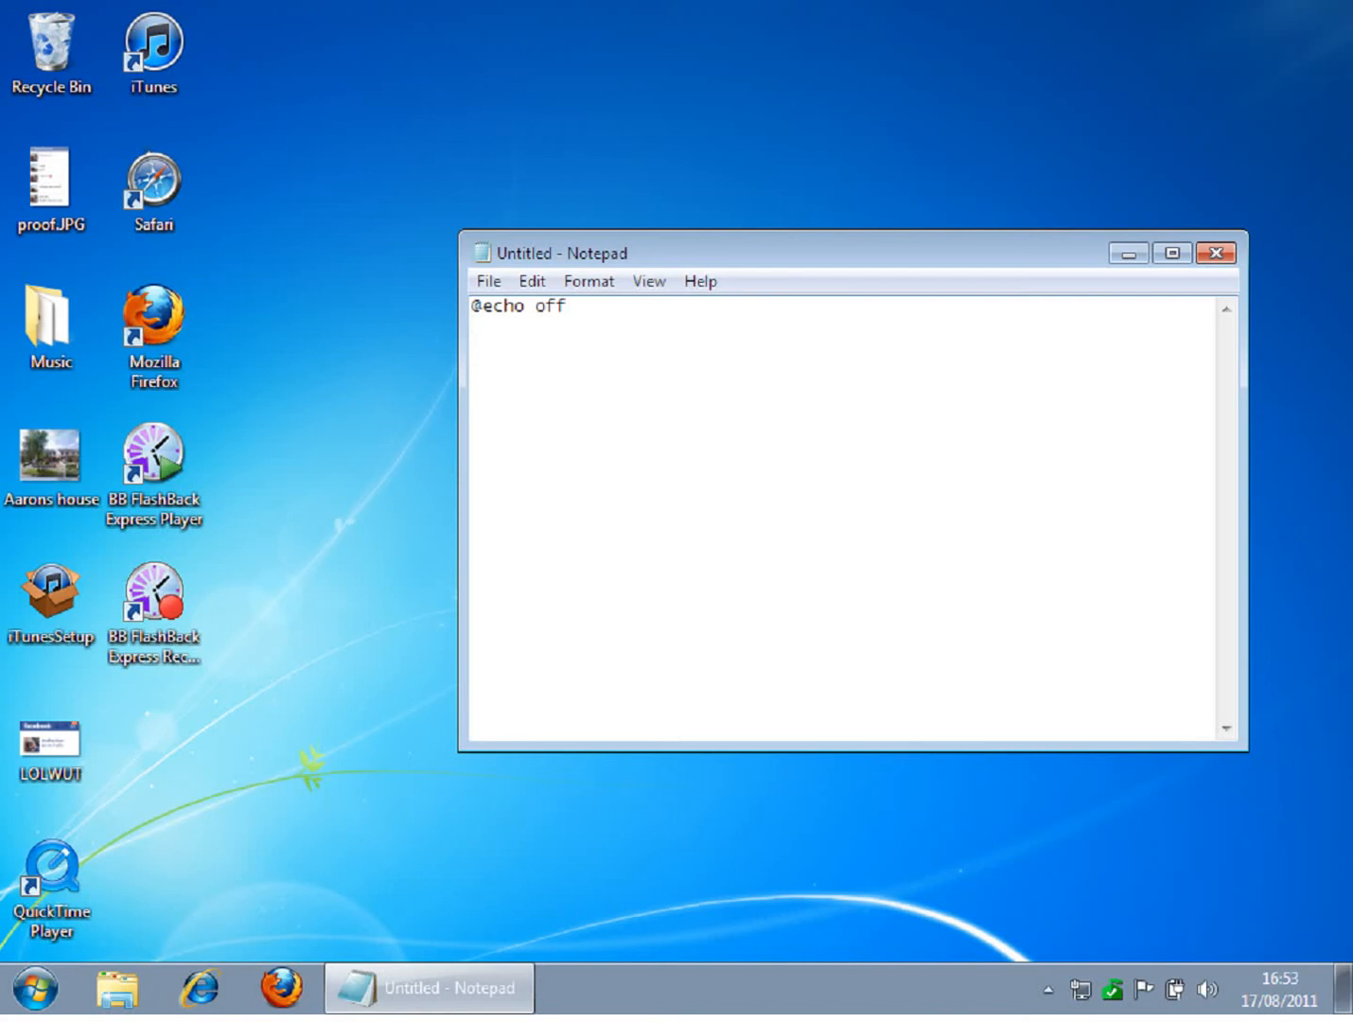
pyautogui.write('color 2')
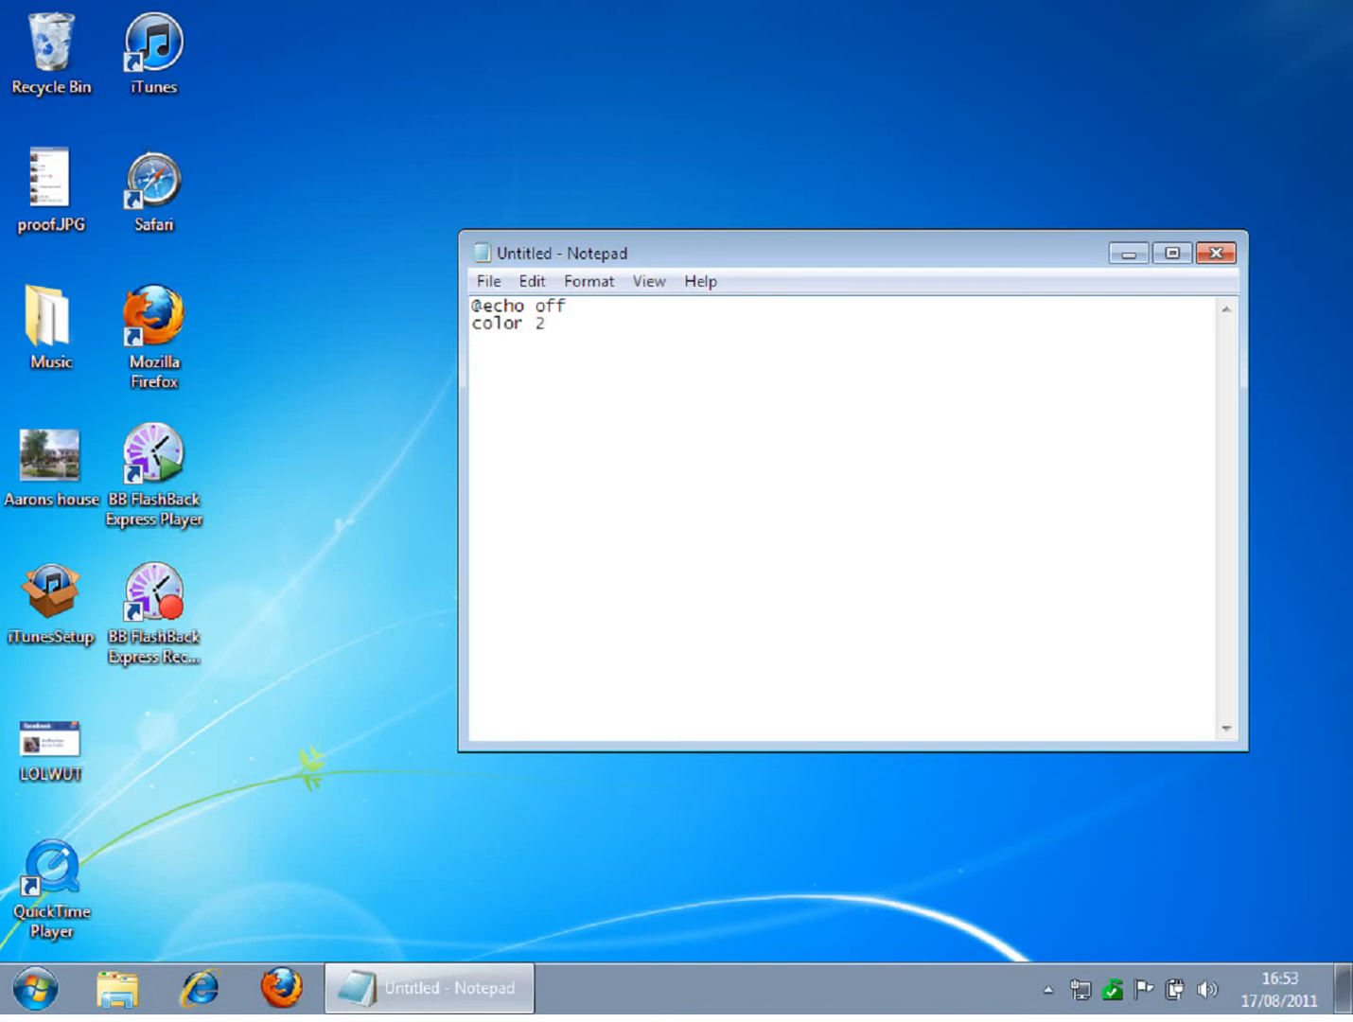
pyautogui.write(':A')
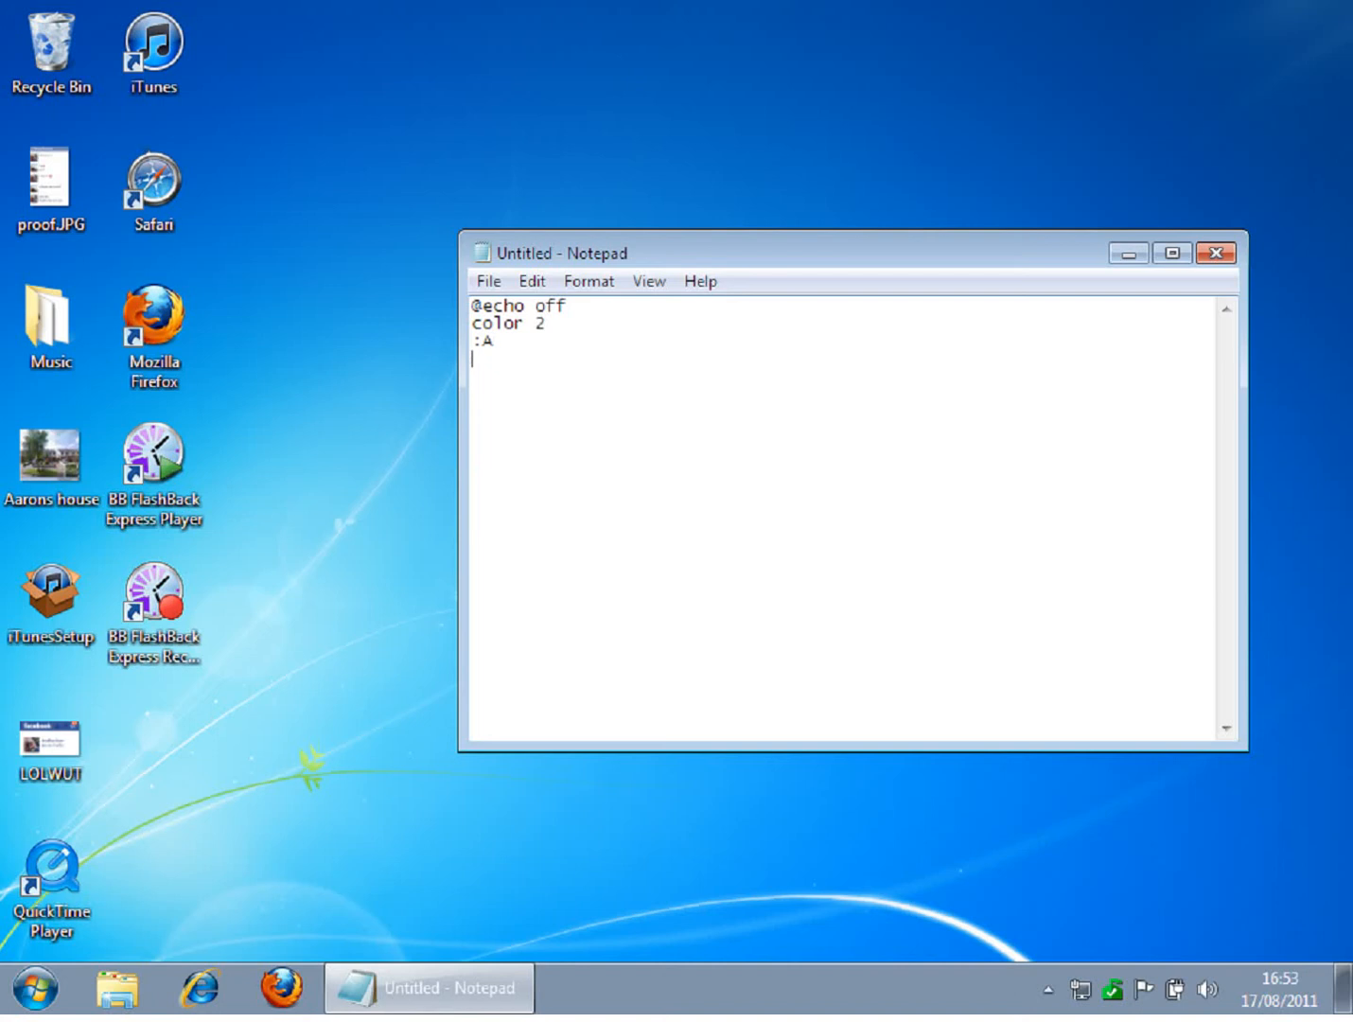
pyautogui.write('dir/s')
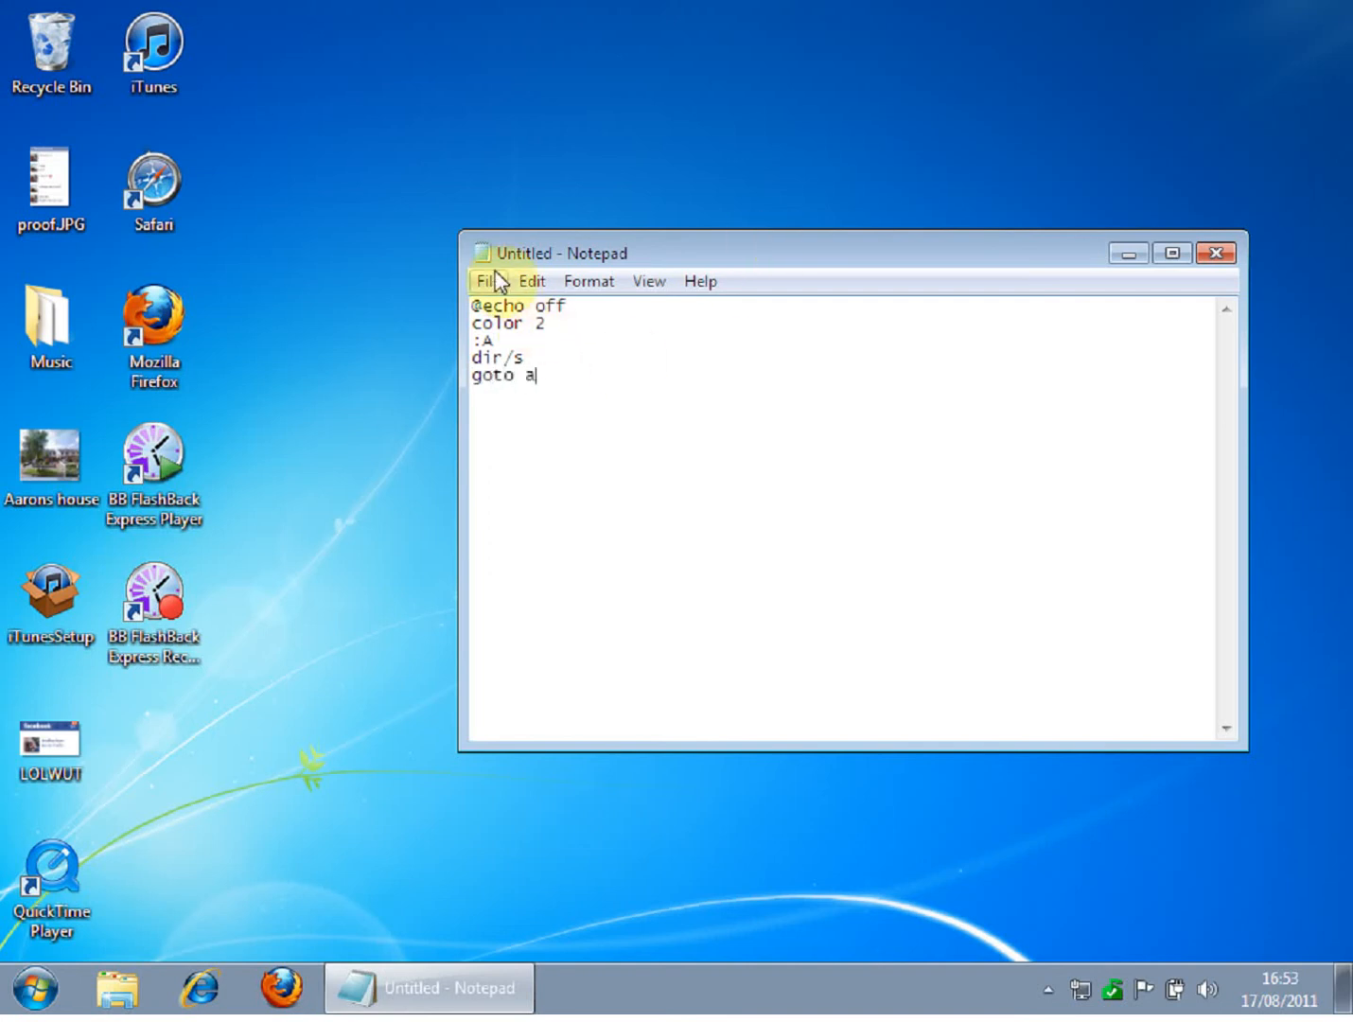
pyautogui.moveTo(671, 495)
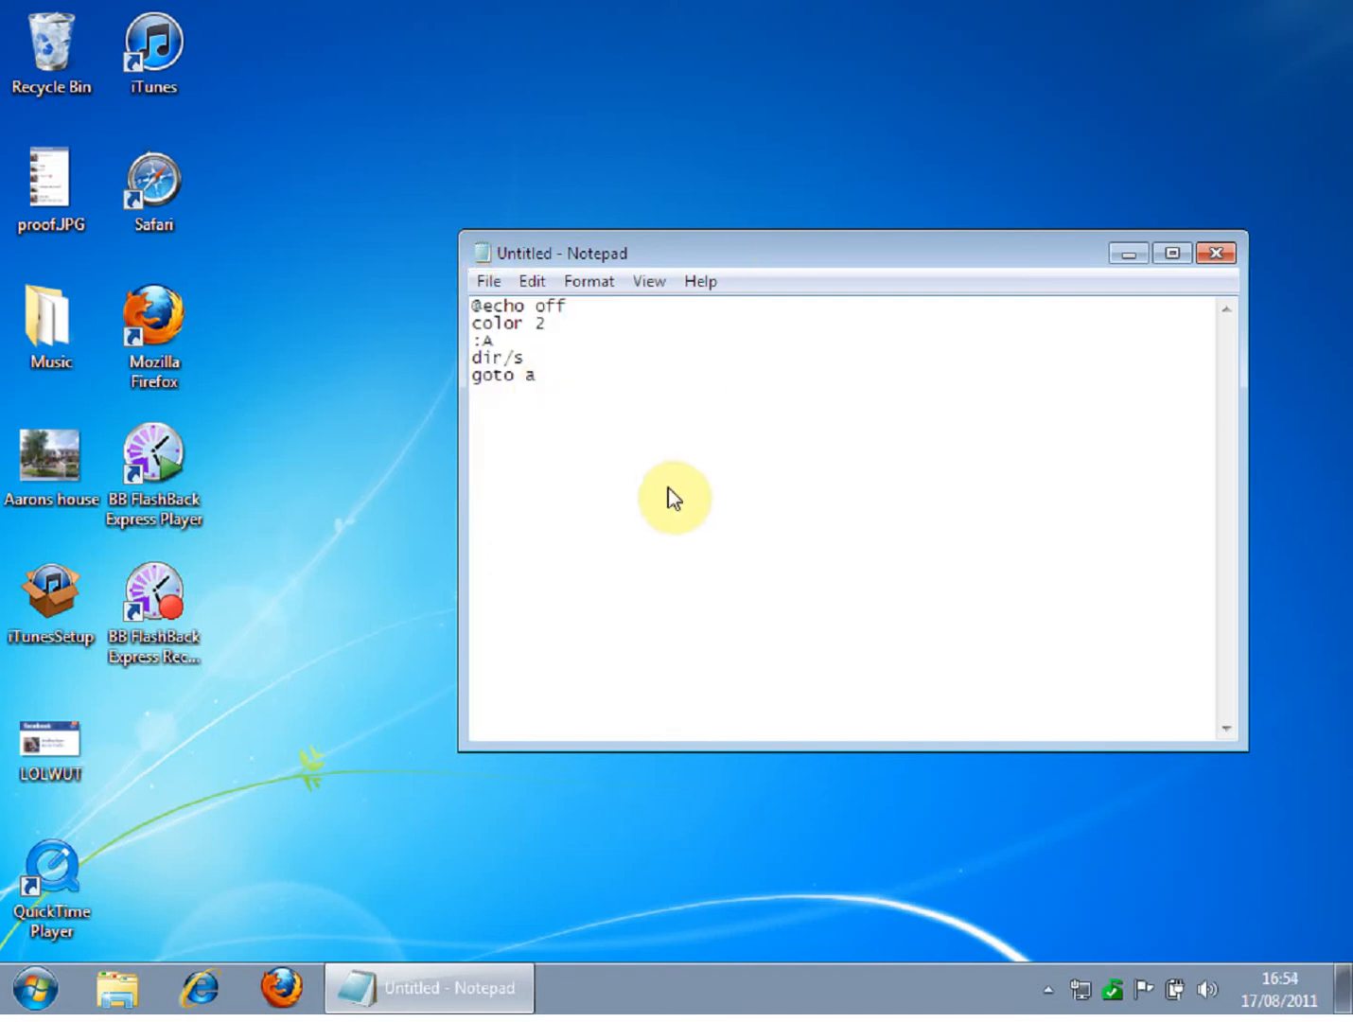
# Save the script as video.bat in the Documents folder
pyautogui.click(488, 280)
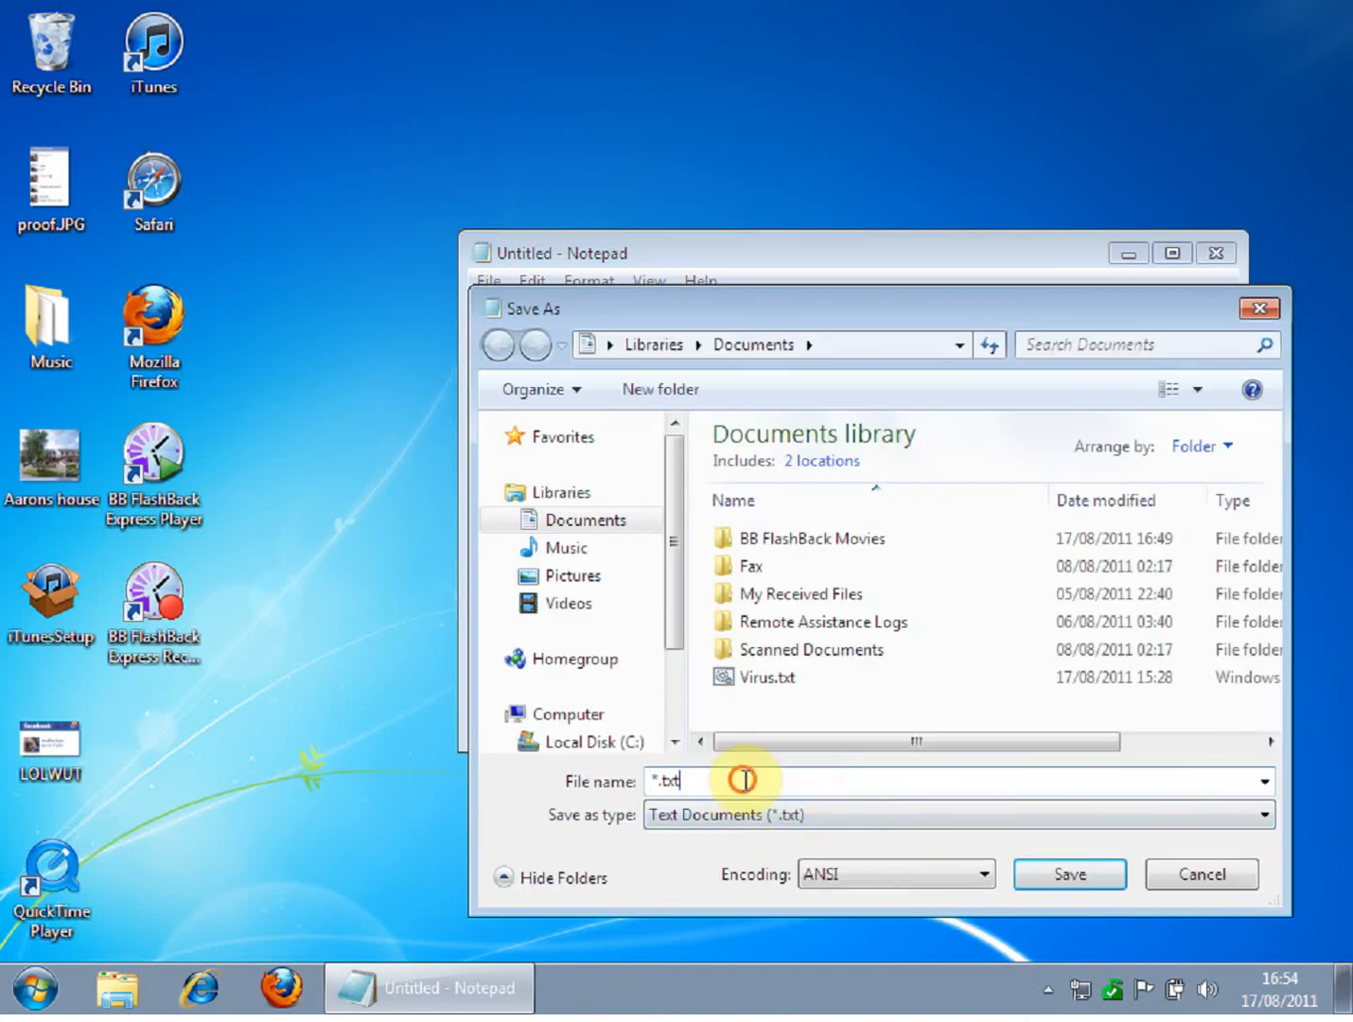
pyautogui.write('test')
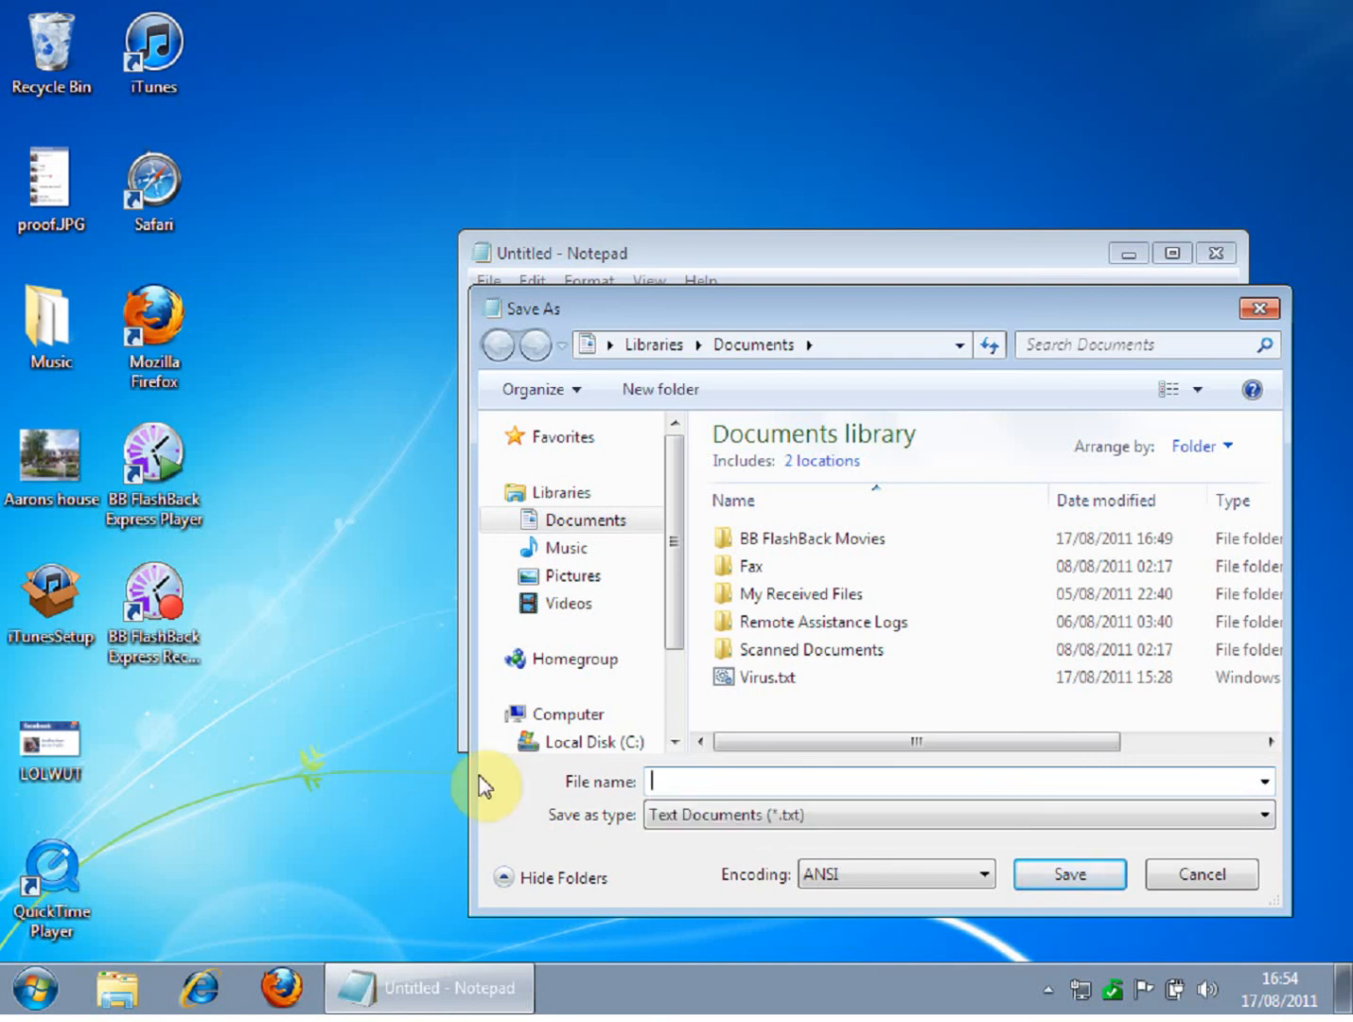
pyautogui.write('video.bat')
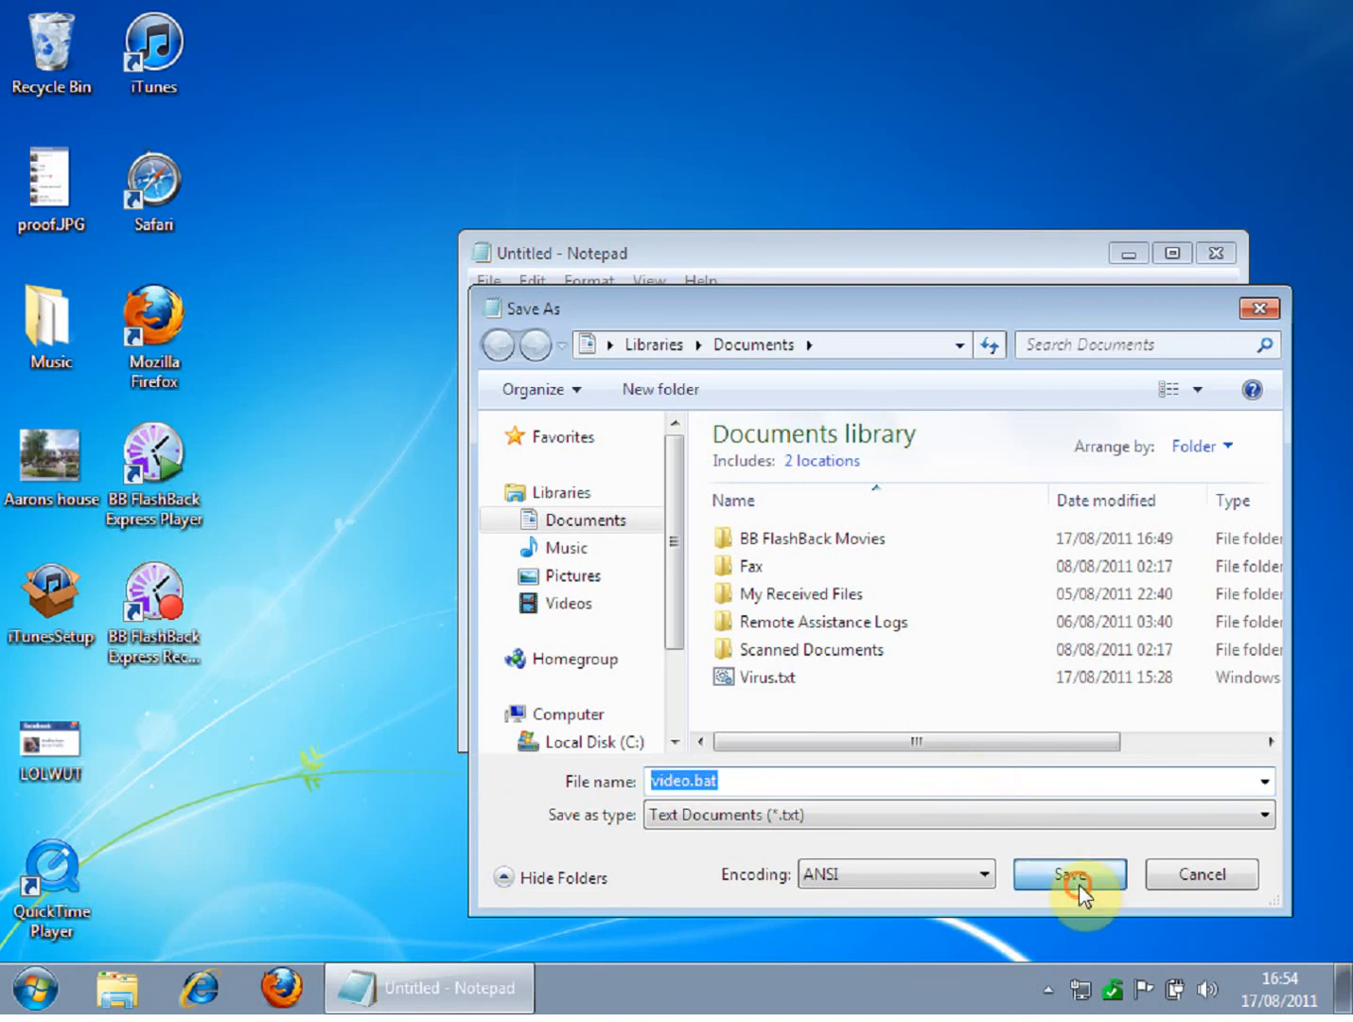
pyautogui.click(1071, 874)
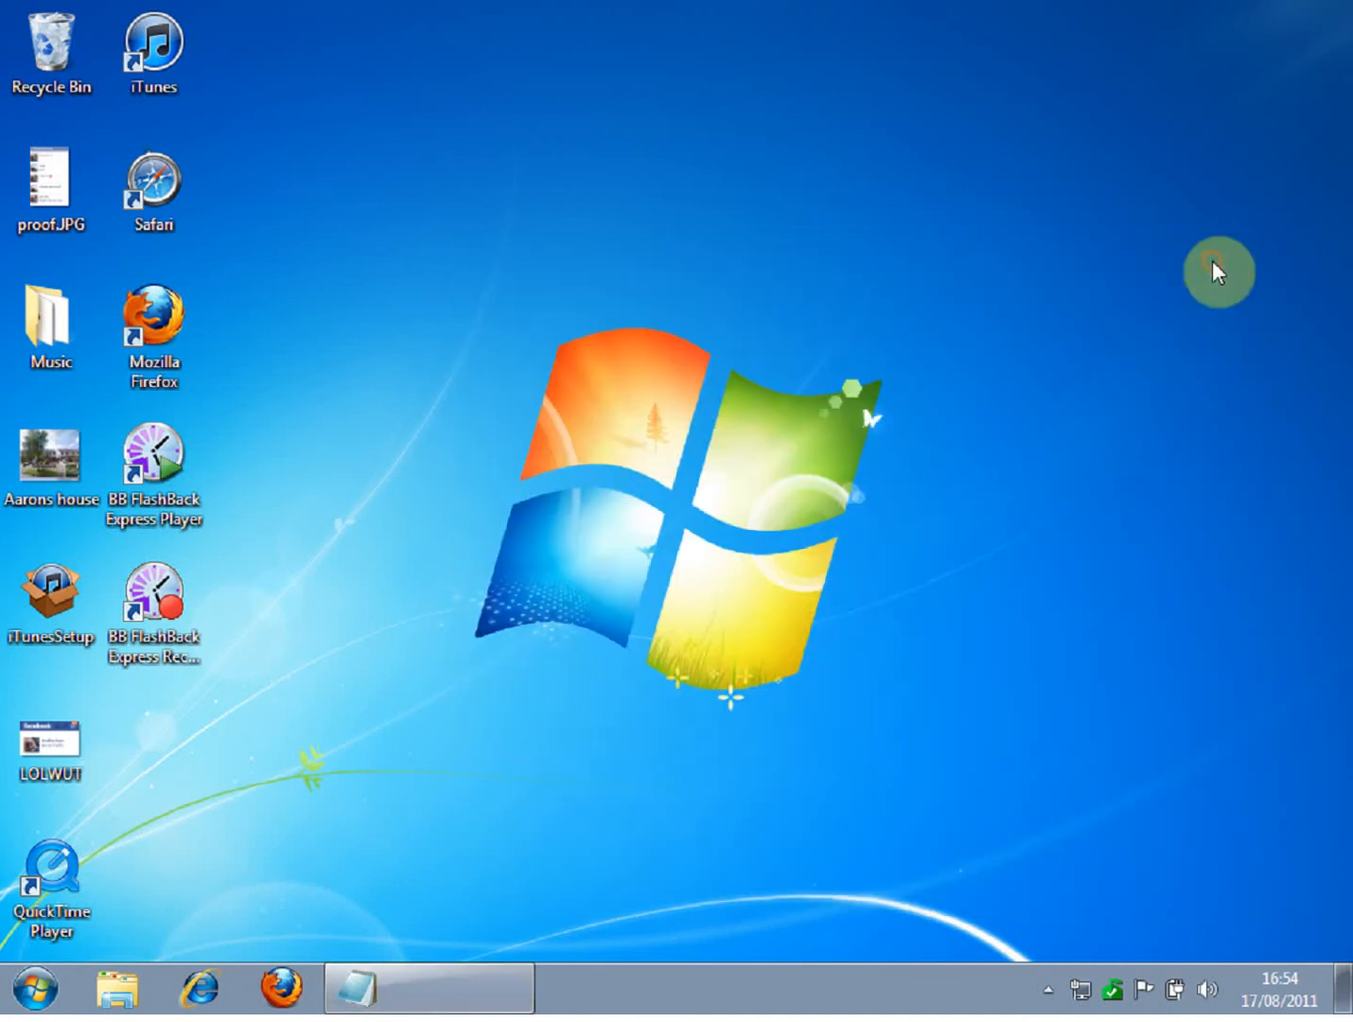
# Show video.bat listed in the Documents library as a Windows Batch File
pyautogui.click(38, 987)
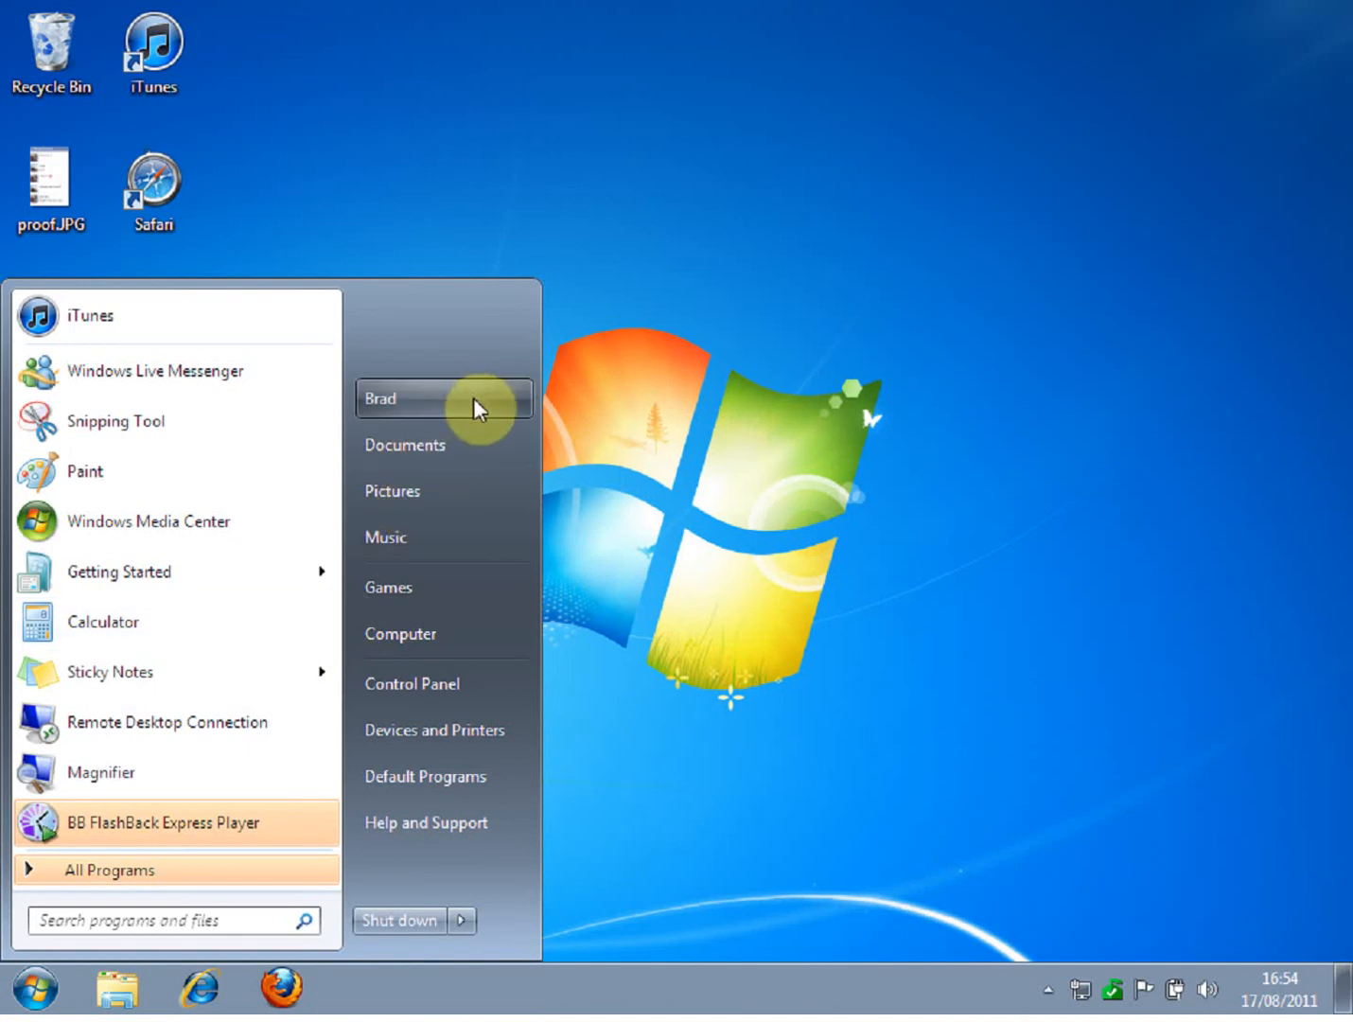
pyautogui.click(405, 444)
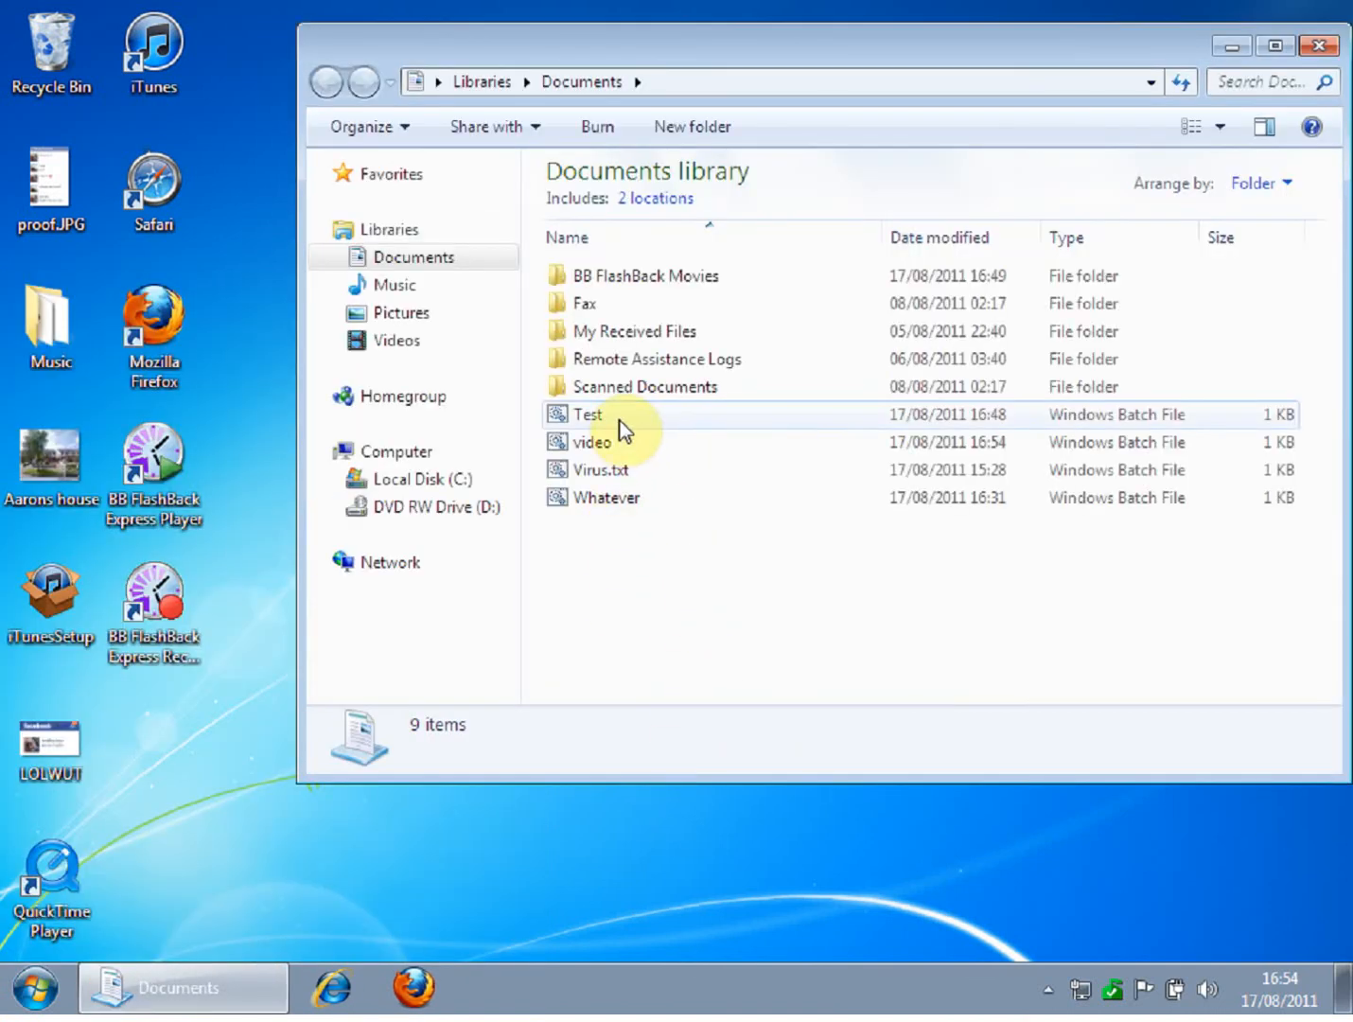
pyautogui.click(591, 443)
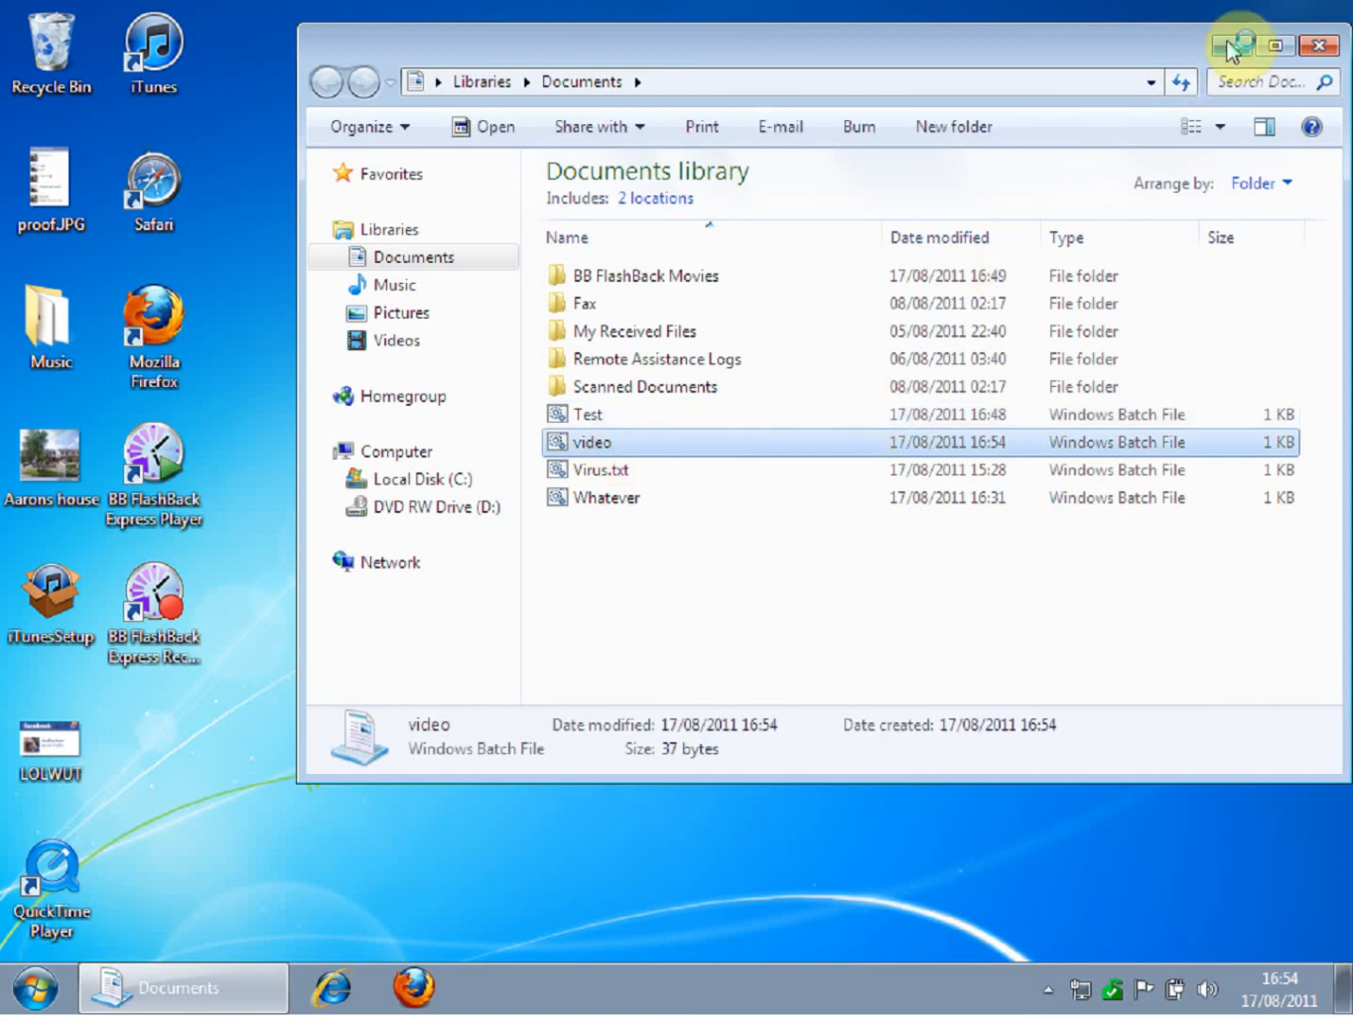